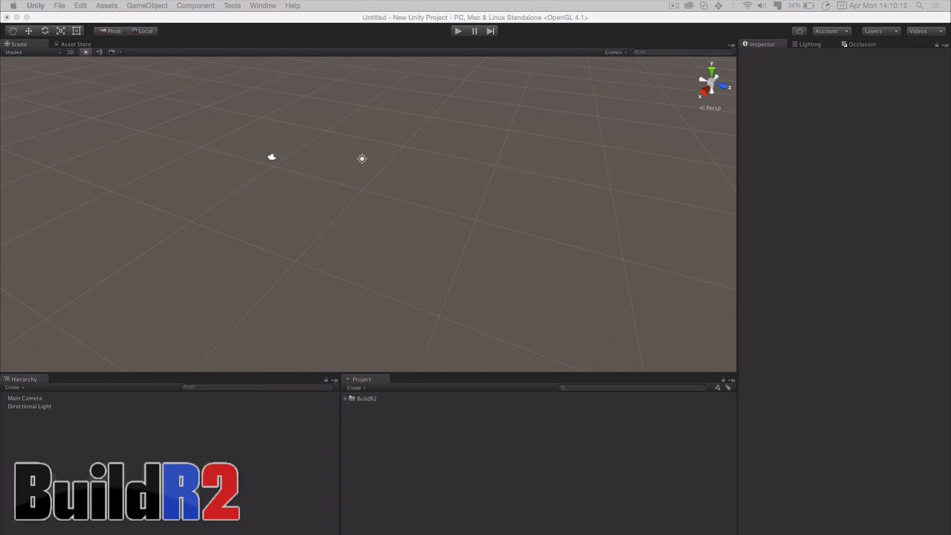
Step: Expand the BuildR2 asset folder and show BuildR's Create New options from the Tools menu
{"action": "left_click", "coordinate": [366, 399]}
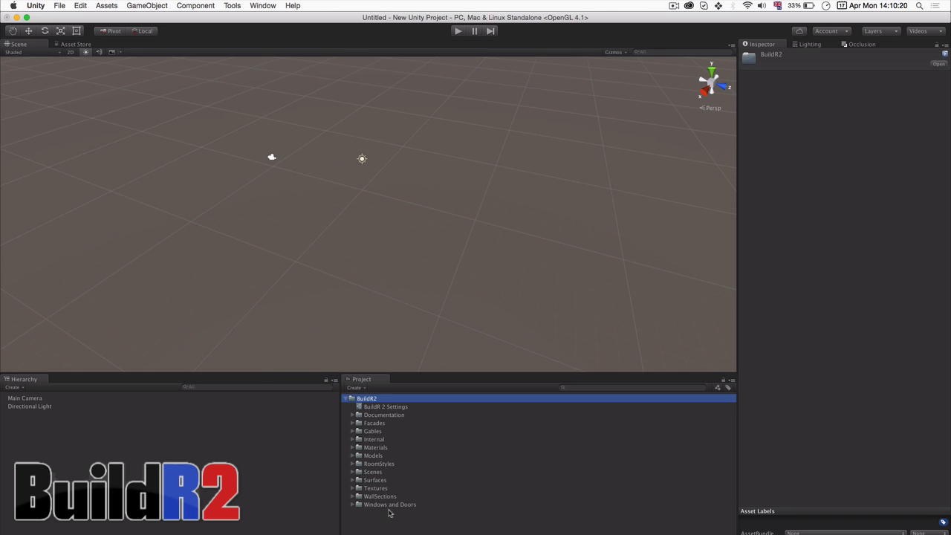
{"action": "mouse_move", "coordinate": [271, 157]}
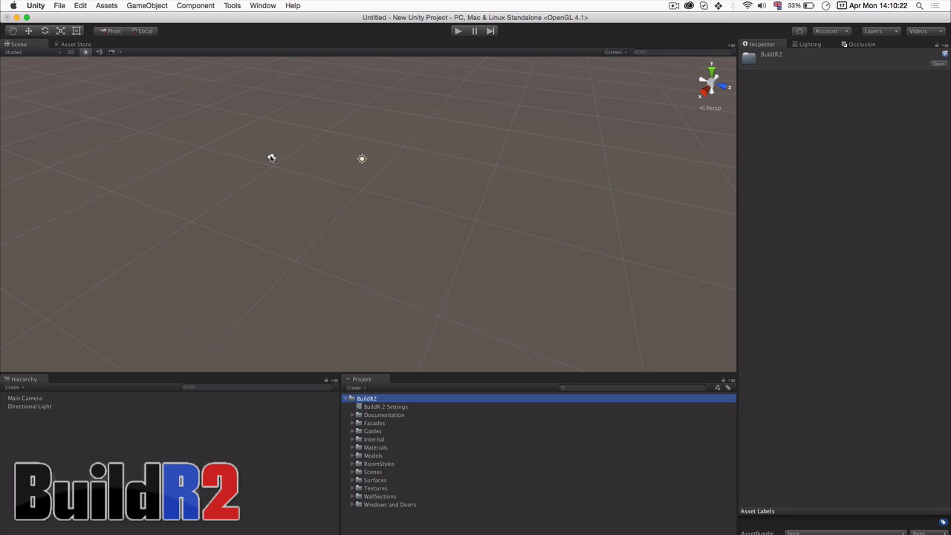
{"action": "left_click", "coordinate": [232, 6]}
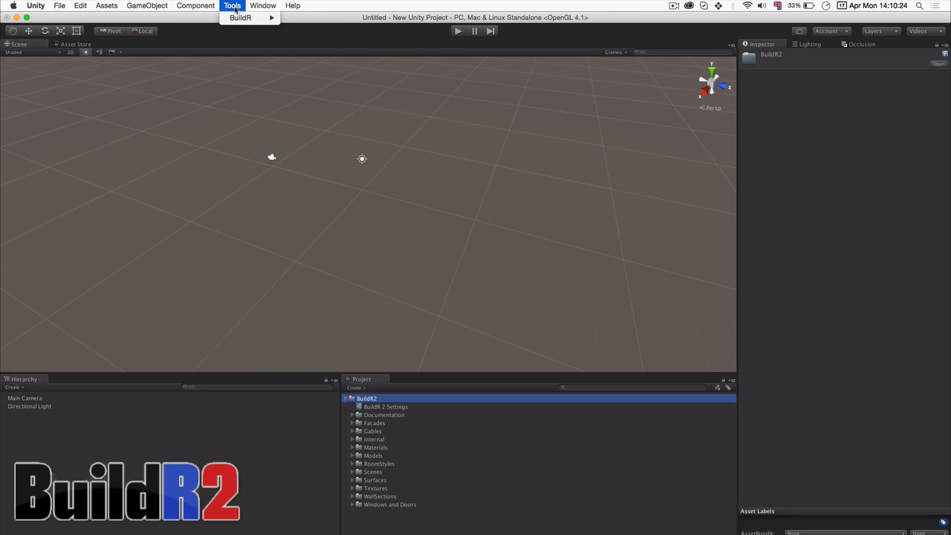
{"action": "left_click", "coordinate": [241, 18]}
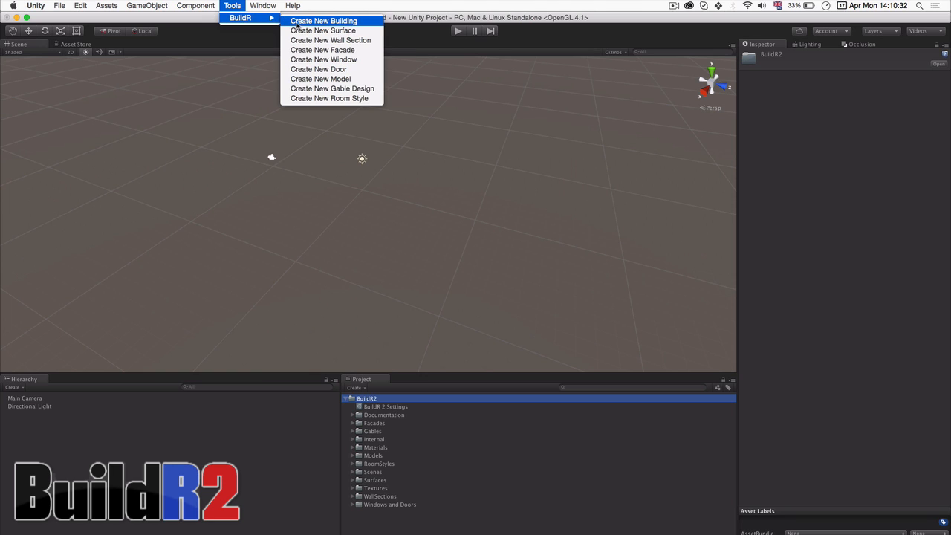
Step: Create a new BuildR building, place a trial rectangular volume and delete it
{"action": "left_click", "coordinate": [324, 21]}
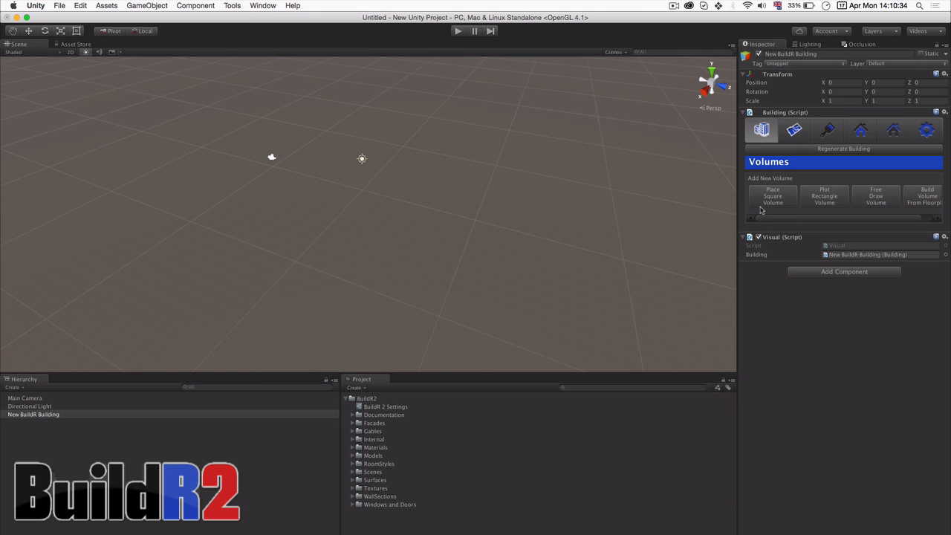
{"action": "mouse_move", "coordinate": [699, 256]}
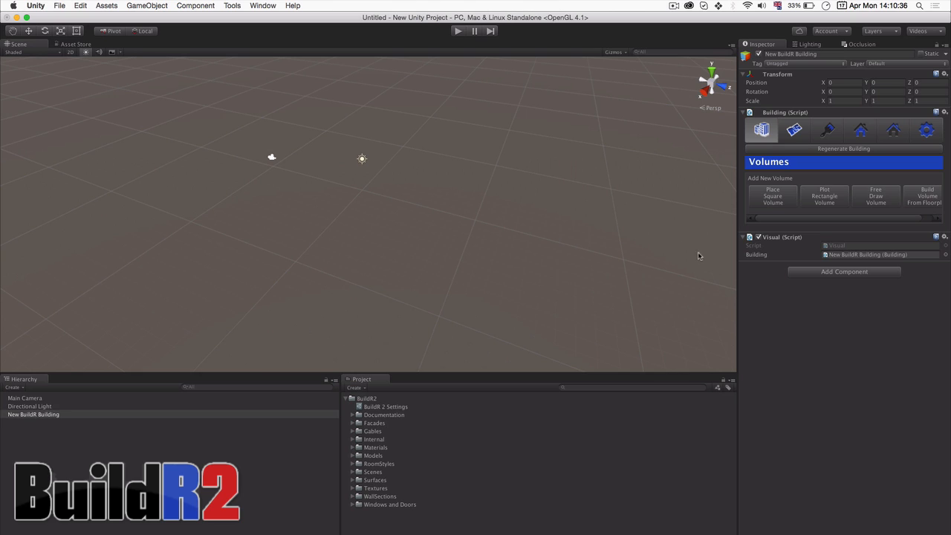
{"action": "left_click", "coordinate": [32, 414]}
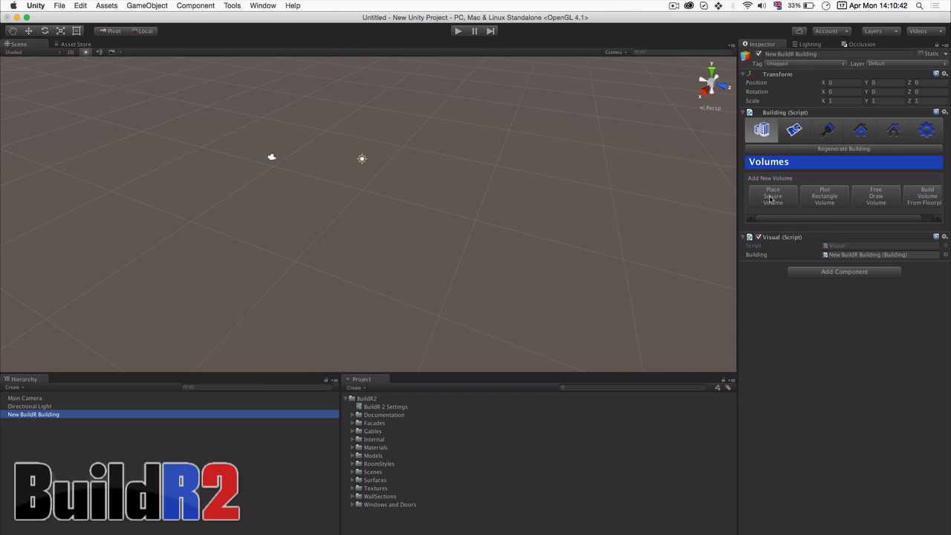
{"action": "left_click", "coordinate": [773, 196]}
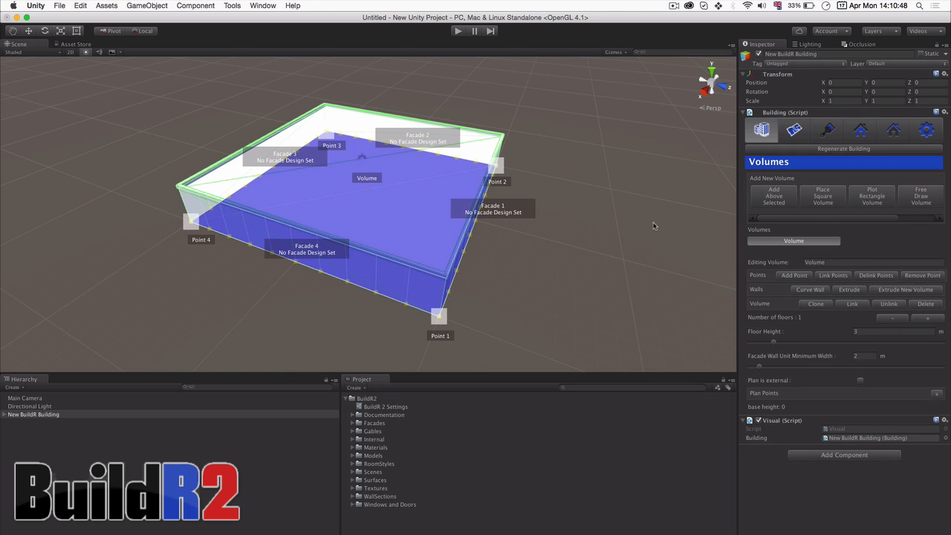
{"action": "mouse_move", "coordinate": [660, 219]}
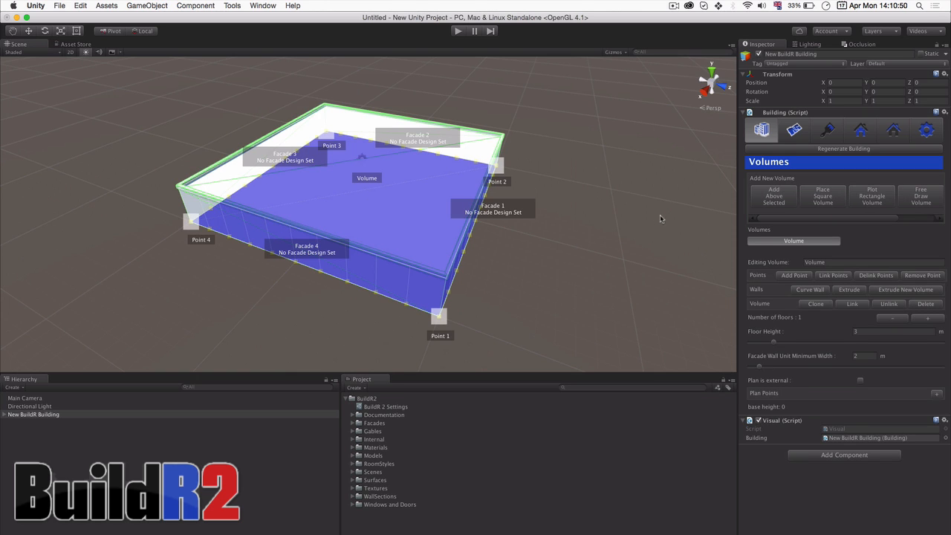
{"action": "mouse_move", "coordinate": [558, 185]}
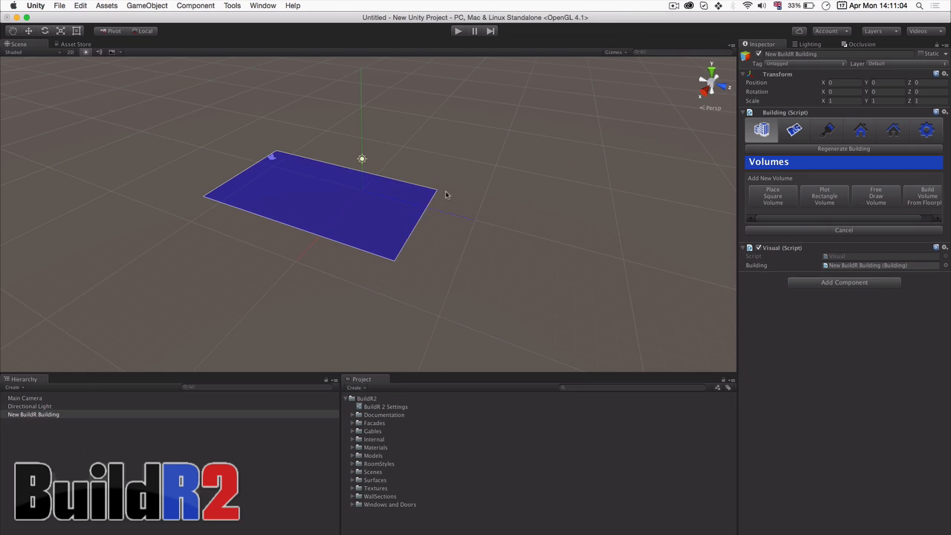
{"action": "left_click", "coordinate": [773, 196]}
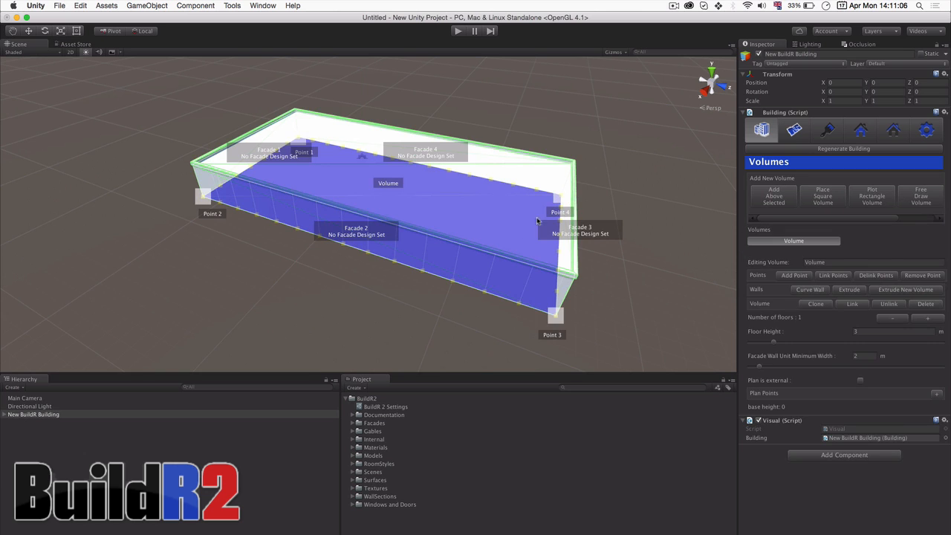
{"action": "left_click", "coordinate": [924, 303]}
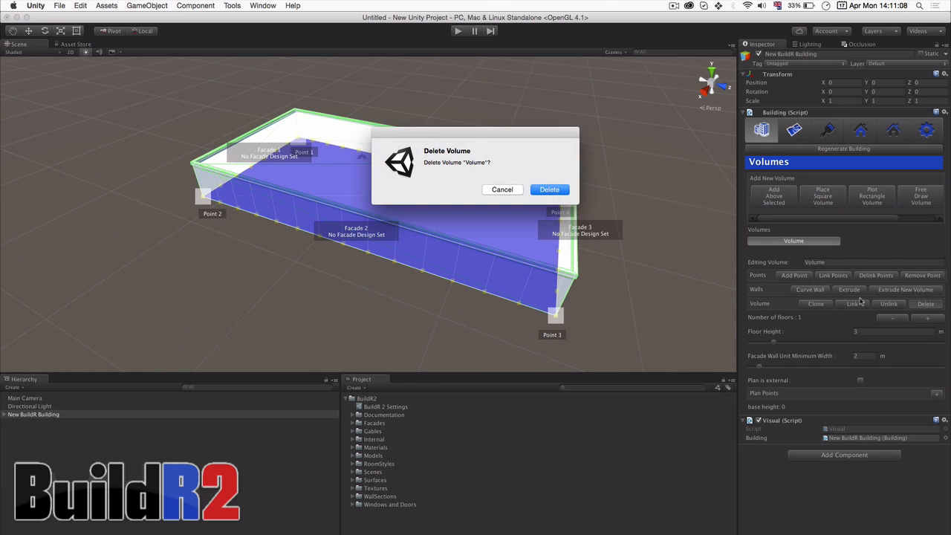
{"action": "left_click", "coordinate": [550, 190]}
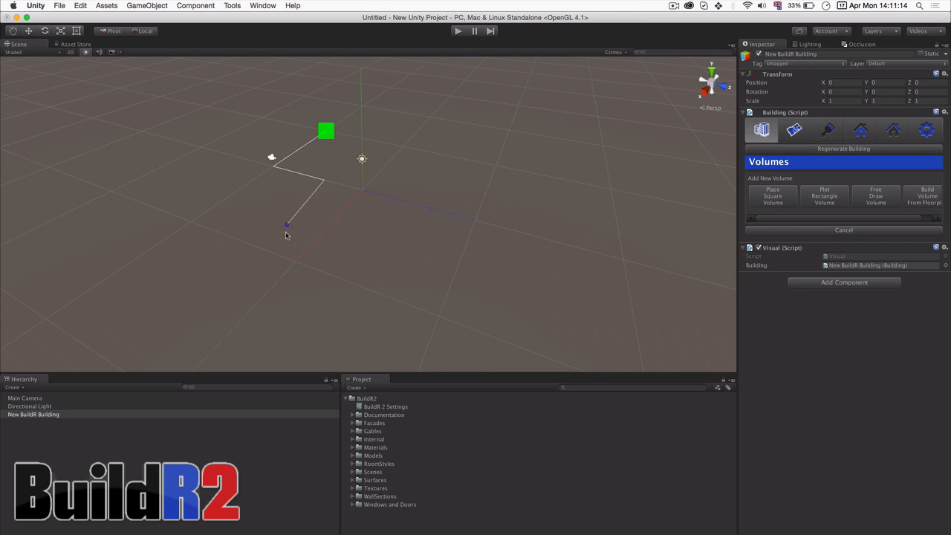
Step: Trace a free-drawn trial volume and delete it, leaving the square four-facade volume
{"action": "left_click_drag", "start_coordinate": [287, 224], "coordinate": [440, 318]}
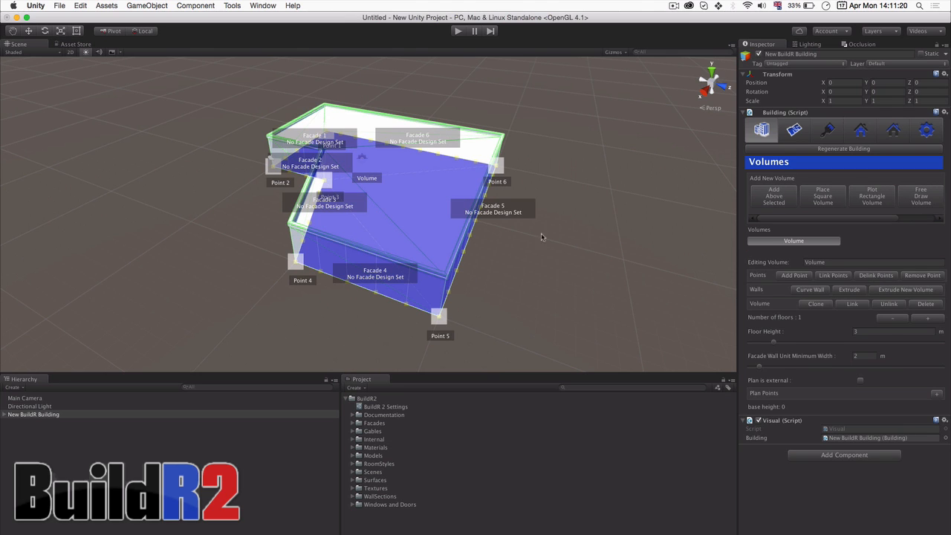
{"action": "left_click", "coordinate": [927, 303]}
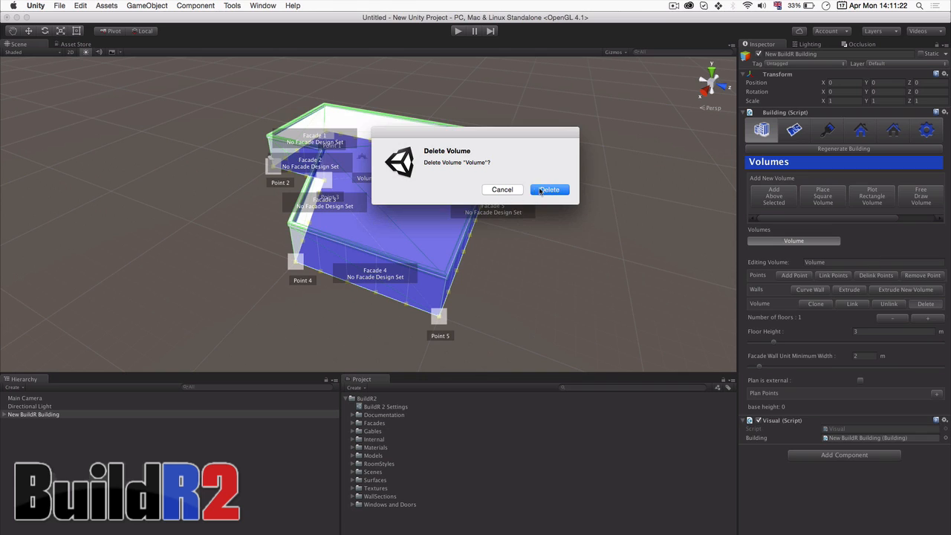
{"action": "left_click", "coordinate": [550, 191]}
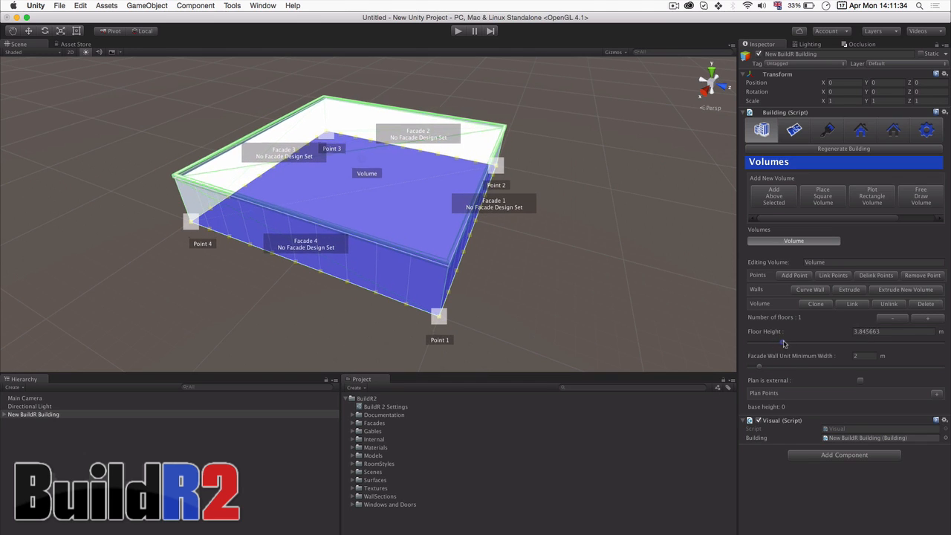
Step: Raise the square volume's Floor Height to about 3.85 so the block grows taller
{"action": "left_click_drag", "start_coordinate": [779, 341], "coordinate": [785, 341]}
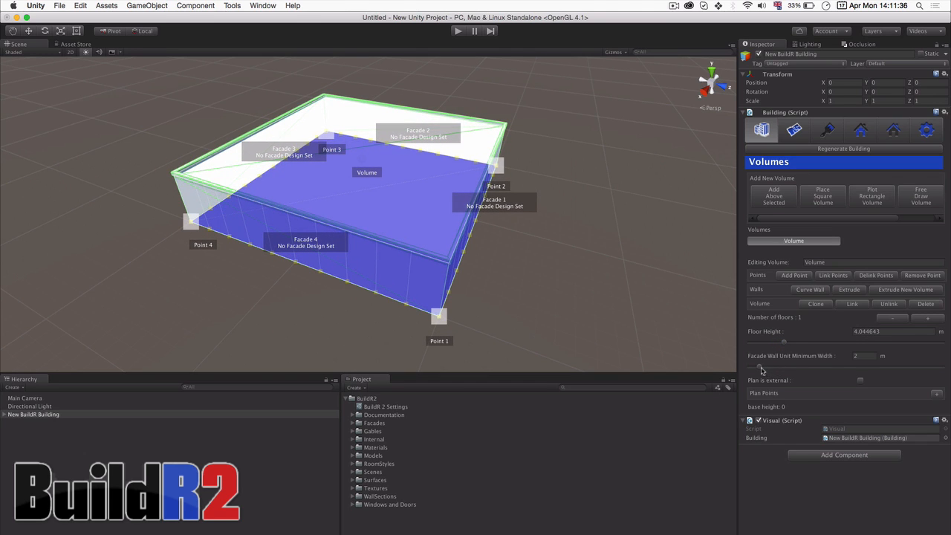
{"action": "left_click", "coordinate": [926, 319]}
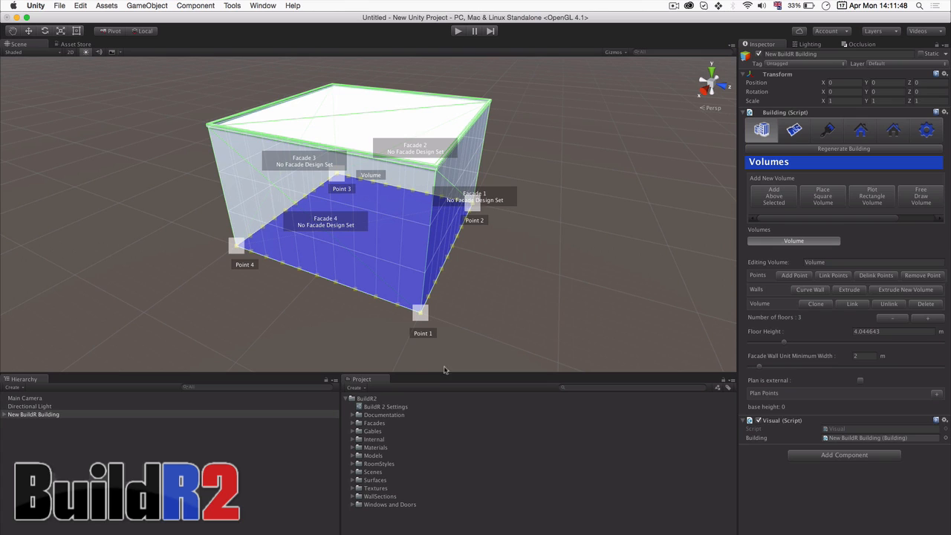
{"action": "mouse_move", "coordinate": [354, 427]}
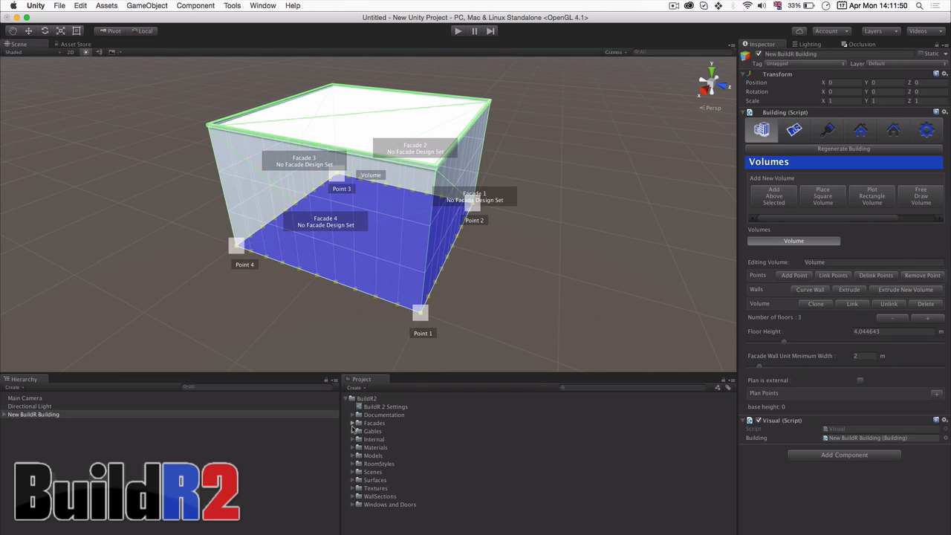
Step: Assign the Parisian Residential Windows facade design to the building's facades
{"action": "left_click", "coordinate": [354, 423]}
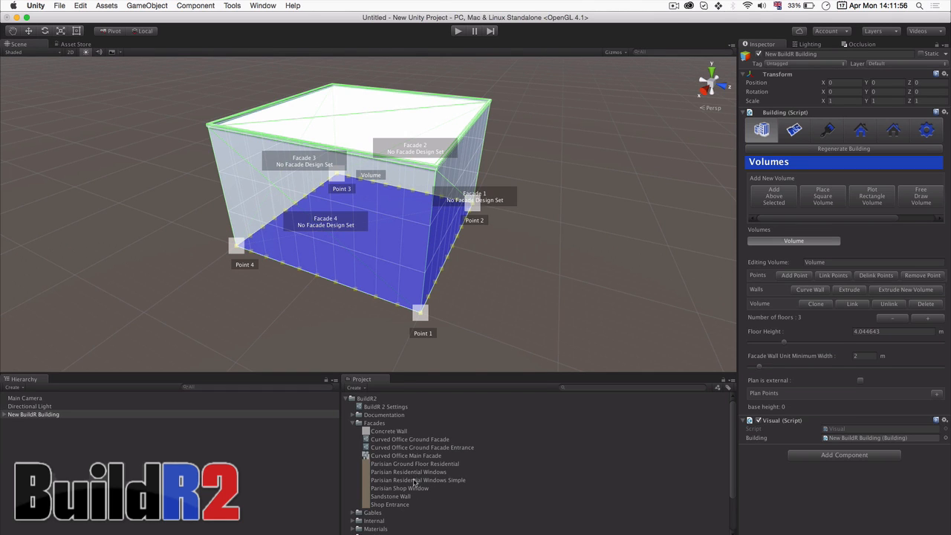
{"action": "left_click", "coordinate": [860, 131]}
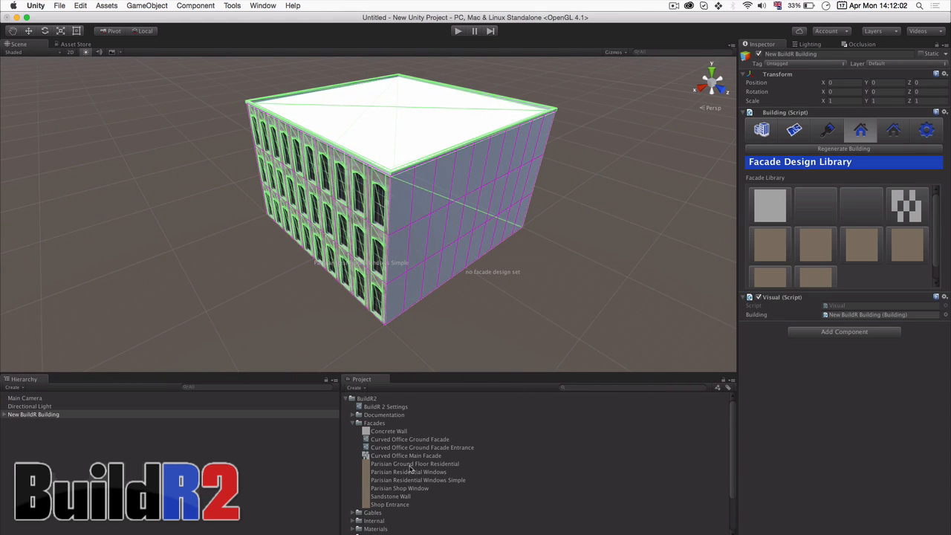
{"action": "left_click", "coordinate": [407, 472]}
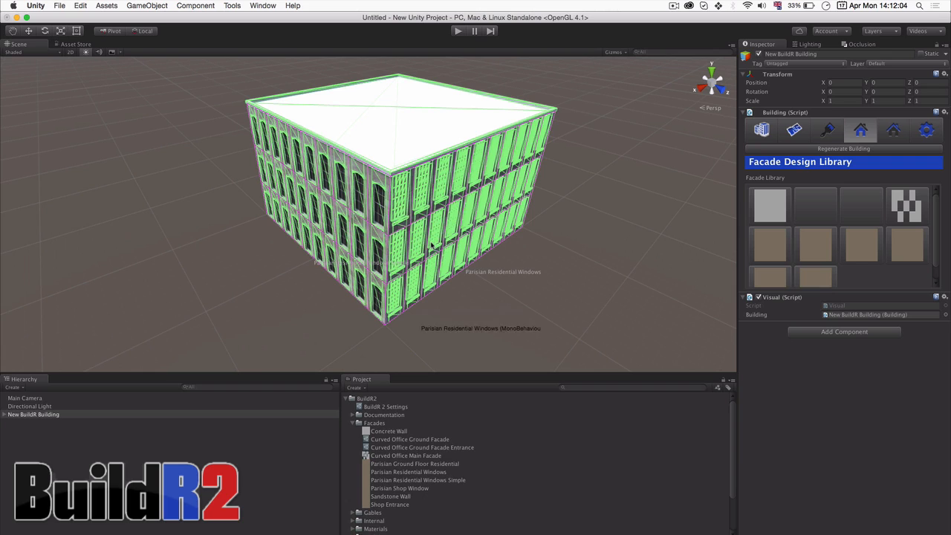
{"action": "mouse_move", "coordinate": [232, 280]}
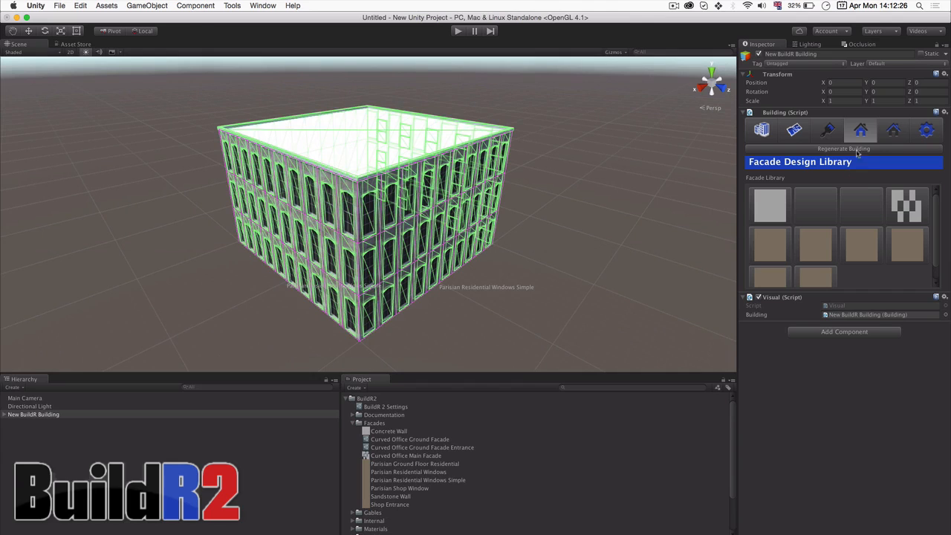
Step: Set the roof design's Type to Mansard
{"action": "left_click", "coordinate": [895, 131]}
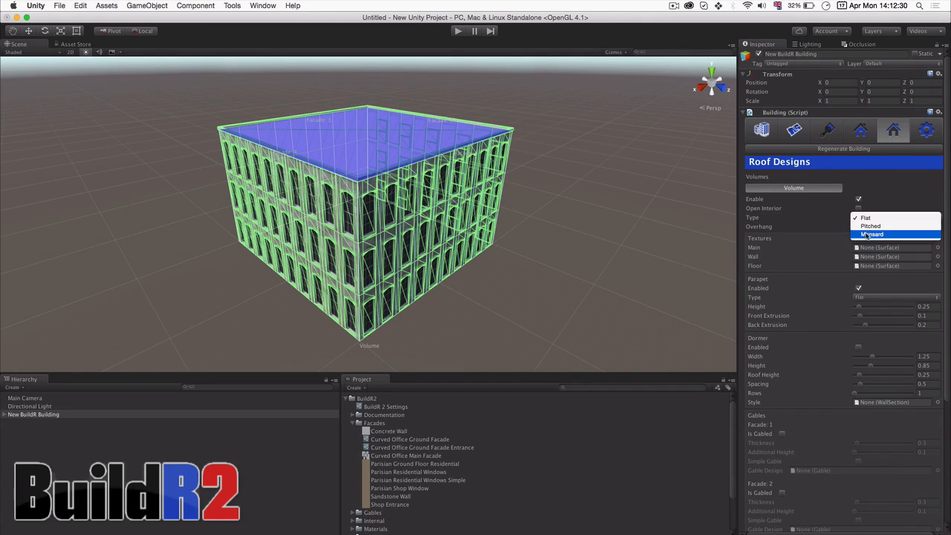
{"action": "left_click", "coordinate": [871, 235]}
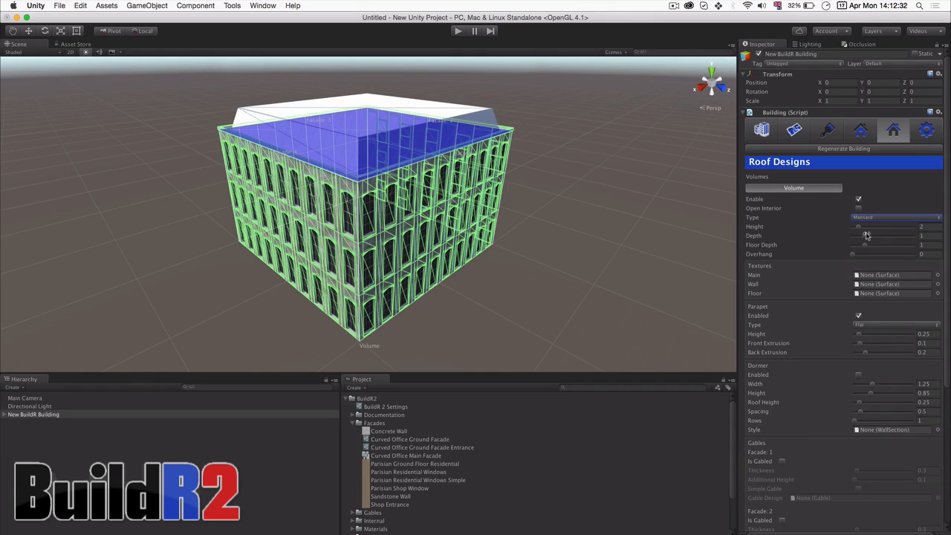
{"action": "left_click", "coordinate": [895, 217]}
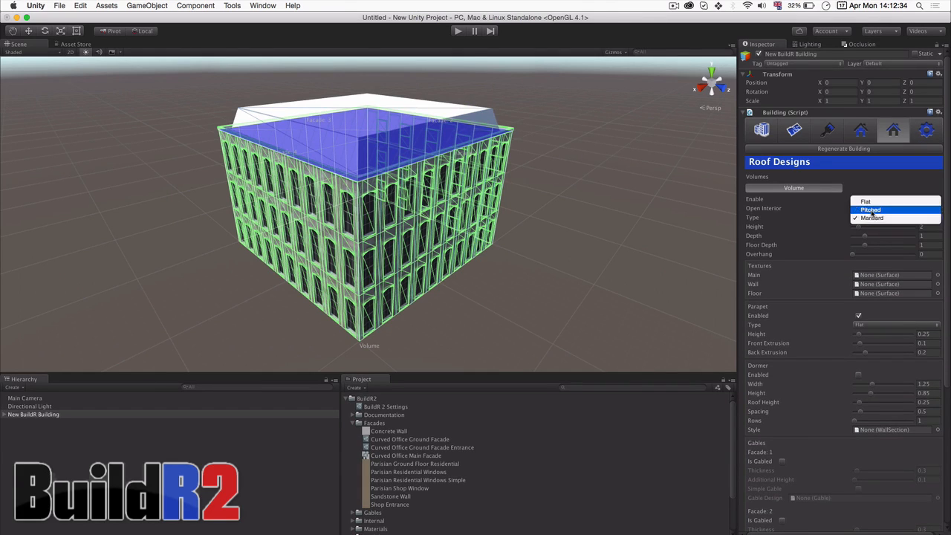
{"action": "left_click", "coordinate": [871, 210]}
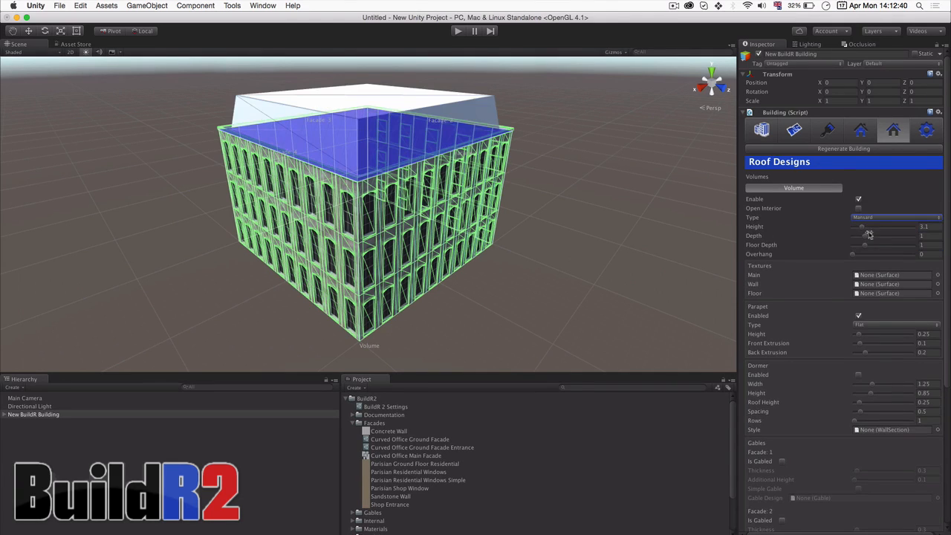
Step: Enable roof dormers with a taller height and wider spacing
{"action": "left_click", "coordinate": [859, 375]}
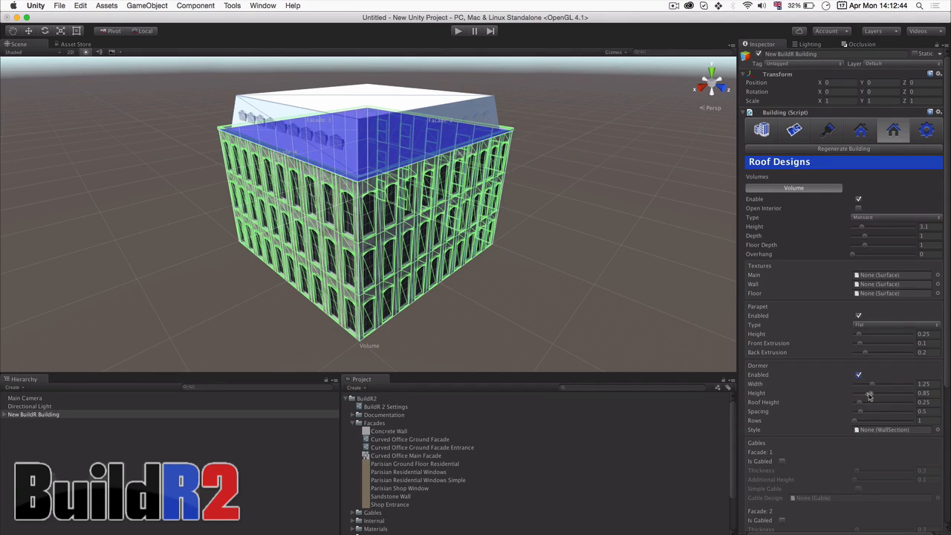
{"action": "left_click_drag", "start_coordinate": [871, 392], "coordinate": [899, 393]}
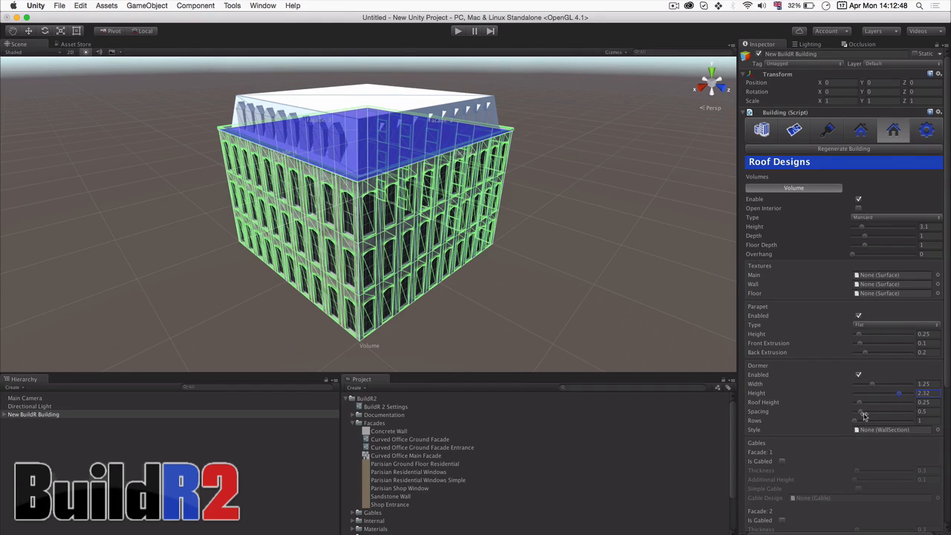
{"action": "left_click_drag", "start_coordinate": [862, 411], "coordinate": [904, 410]}
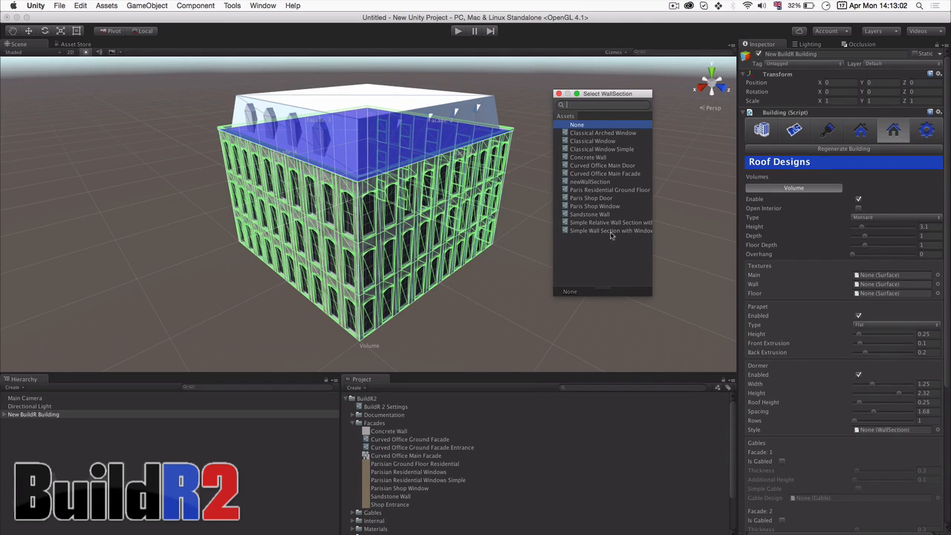
Step: Give dormers the Simple Wall Section with Window style and cover the roof with Roof Slate Tiles
{"action": "left_click", "coordinate": [611, 230]}
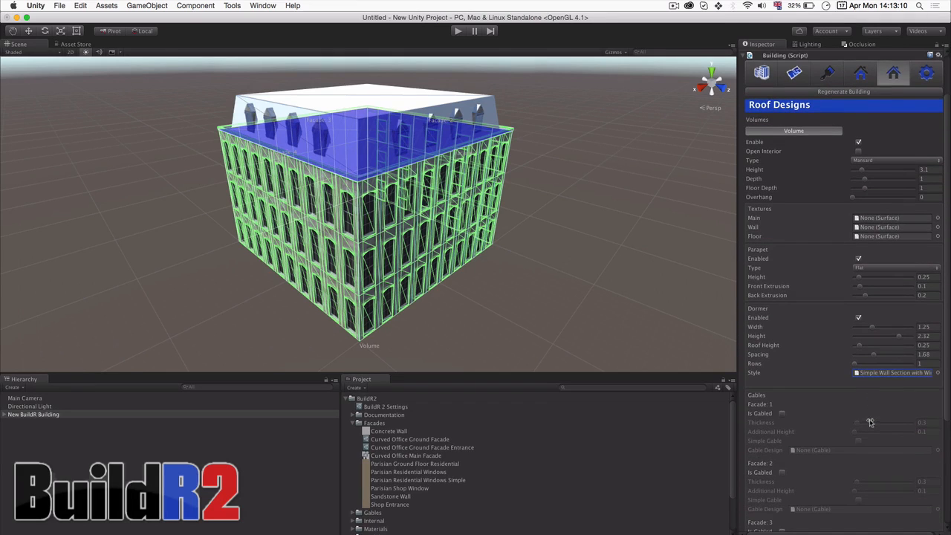
{"action": "scroll", "scroll_direction": "down", "scroll_amount": 3}
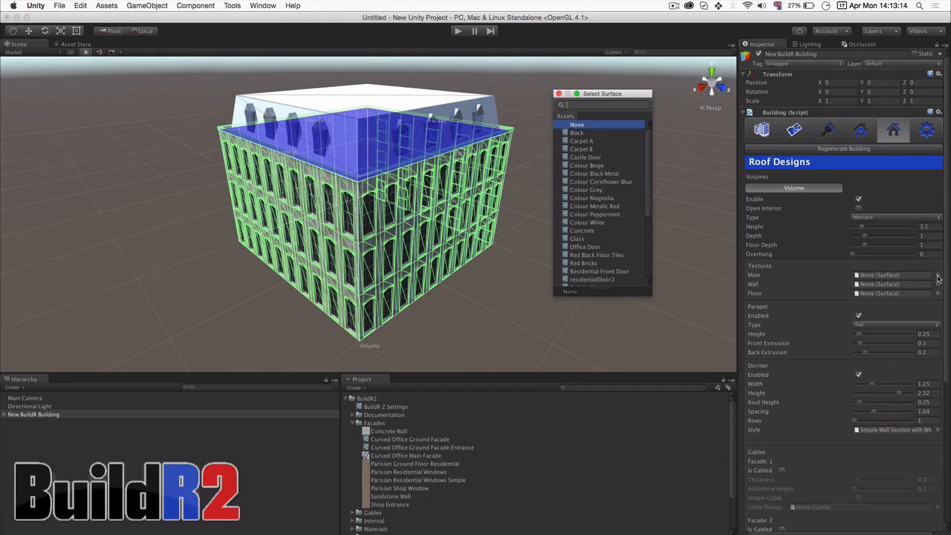
{"action": "type", "text": "sla"}
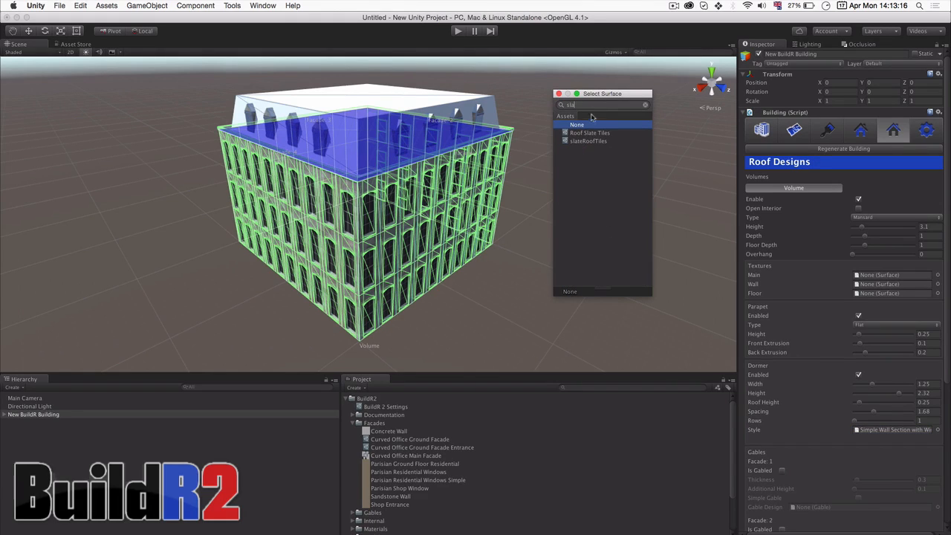
{"action": "left_click", "coordinate": [589, 134]}
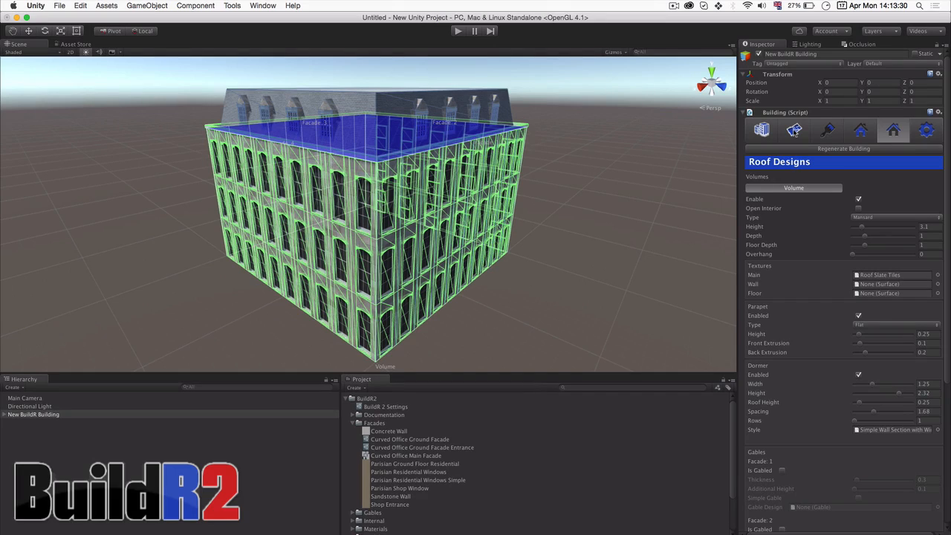
{"action": "left_click", "coordinate": [794, 131]}
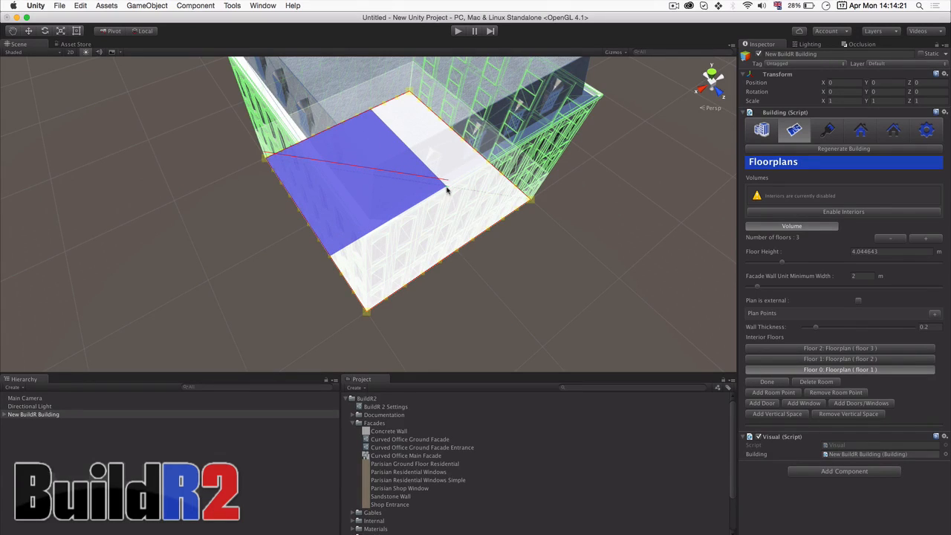
Step: Draw Room 1 and Room 2 on the floor's interior plan in the Scene view
{"action": "left_click", "coordinate": [773, 393]}
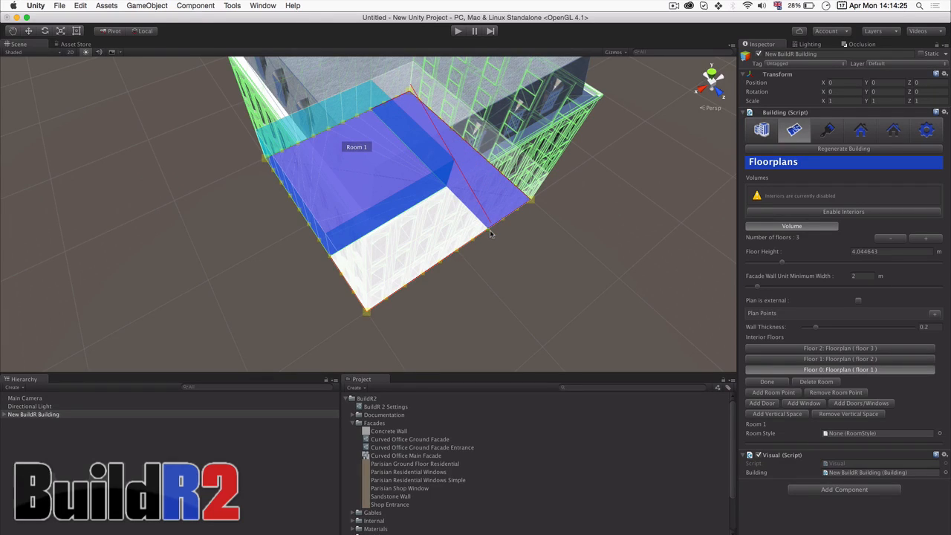
{"action": "left_click", "coordinate": [773, 392]}
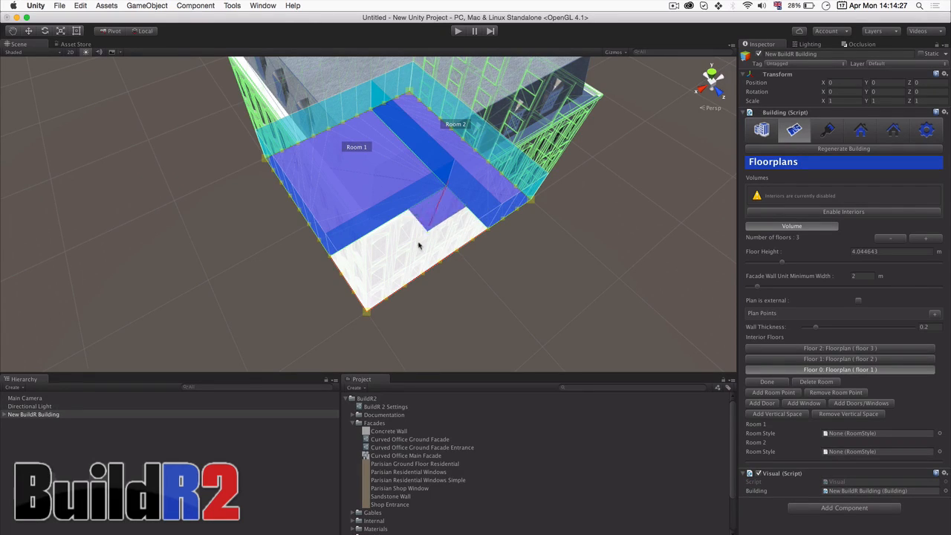
{"action": "left_click", "coordinate": [773, 392]}
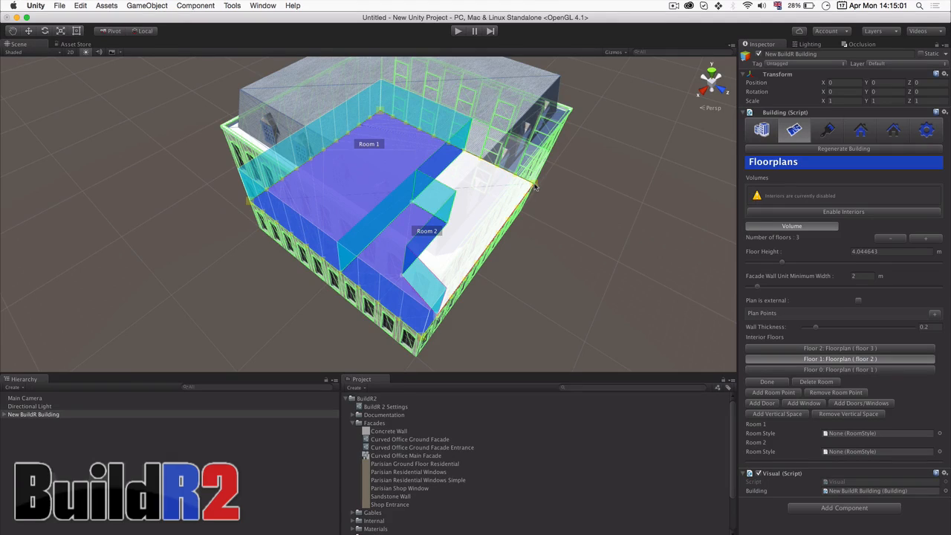
Step: Give Room 1 a Simple Room style and add Room 3 to the floor plan
{"action": "left_click", "coordinate": [773, 392]}
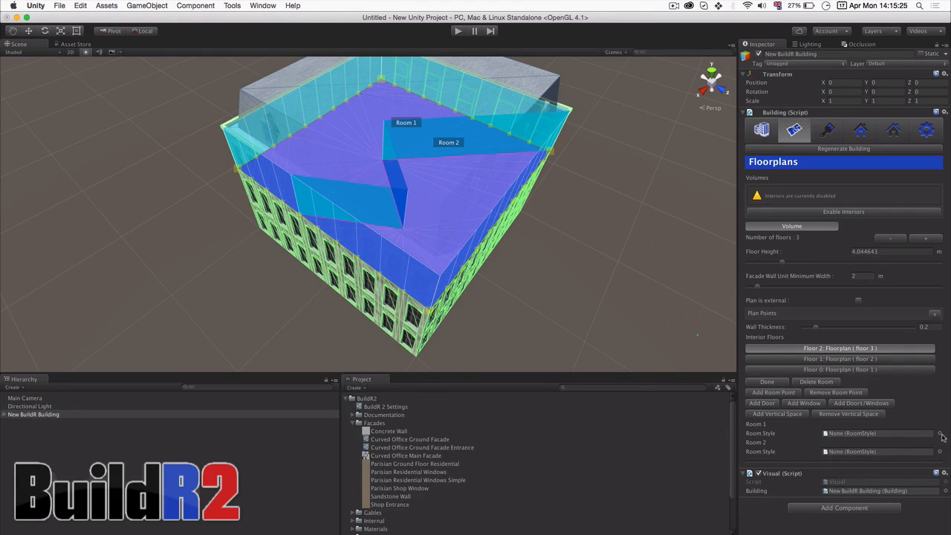
{"action": "left_click", "coordinate": [877, 434]}
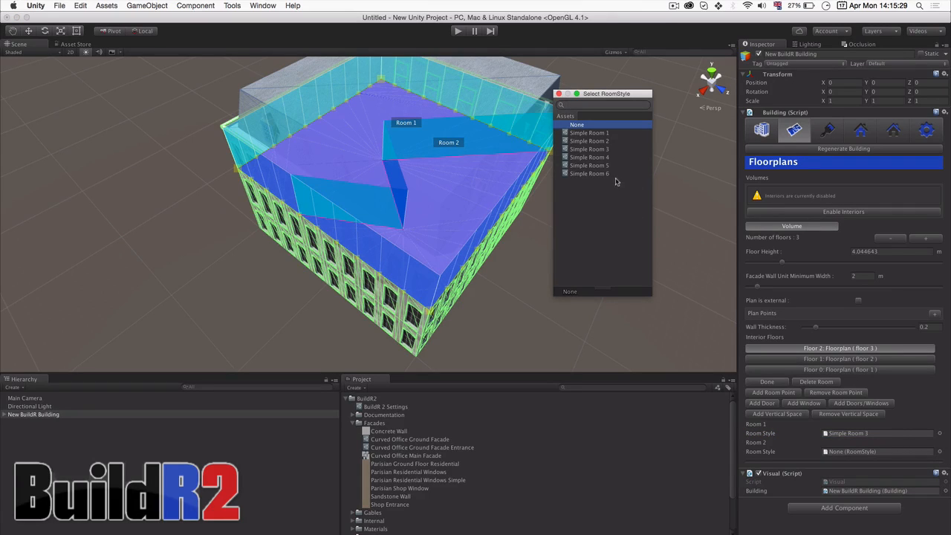
{"action": "left_click", "coordinate": [589, 173]}
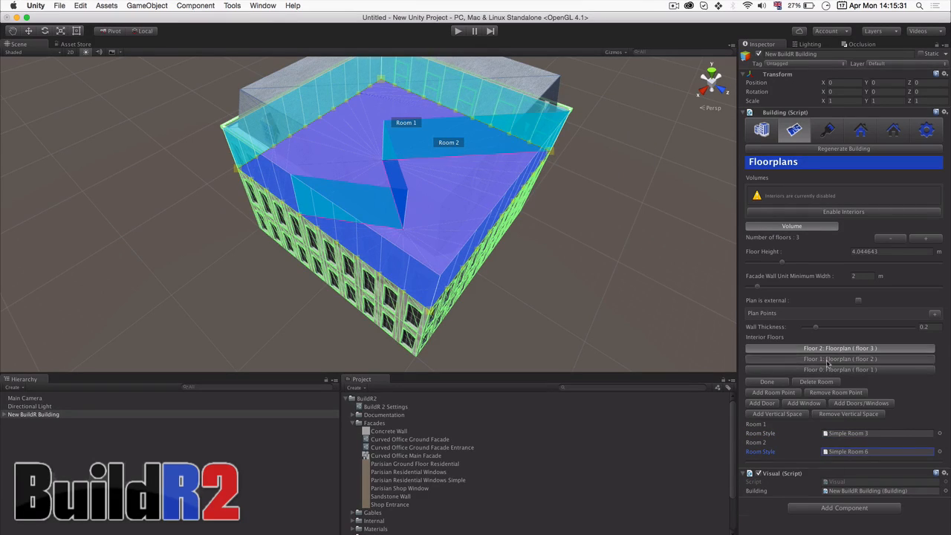
{"action": "left_click", "coordinate": [840, 358]}
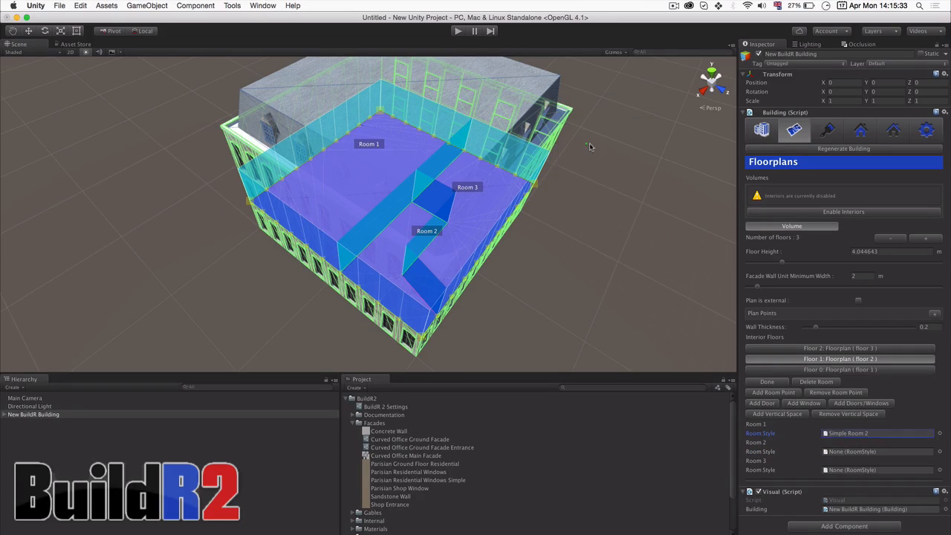
{"action": "left_click", "coordinate": [877, 434]}
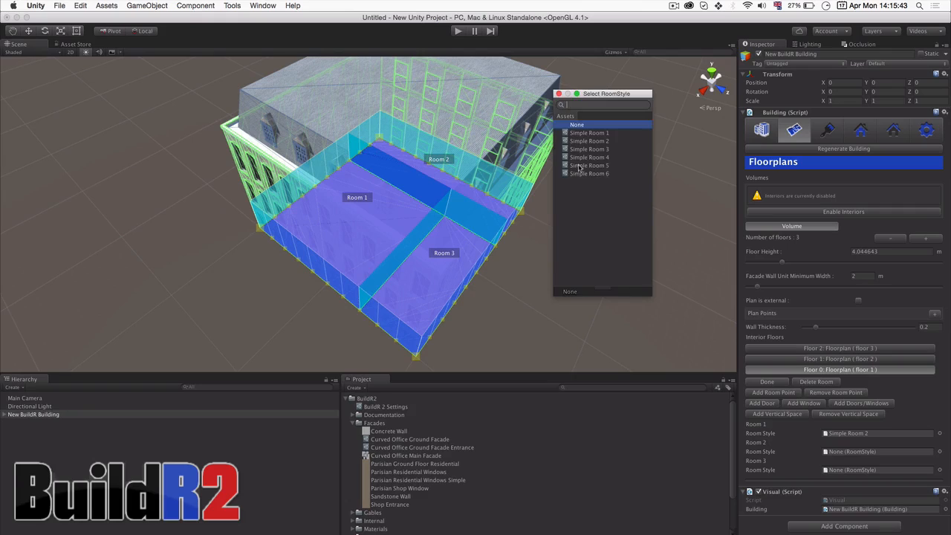
Step: Give Room 3 a Simple Room style and set vertical Opening 1's usage to Stairwell
{"action": "left_click", "coordinate": [588, 165]}
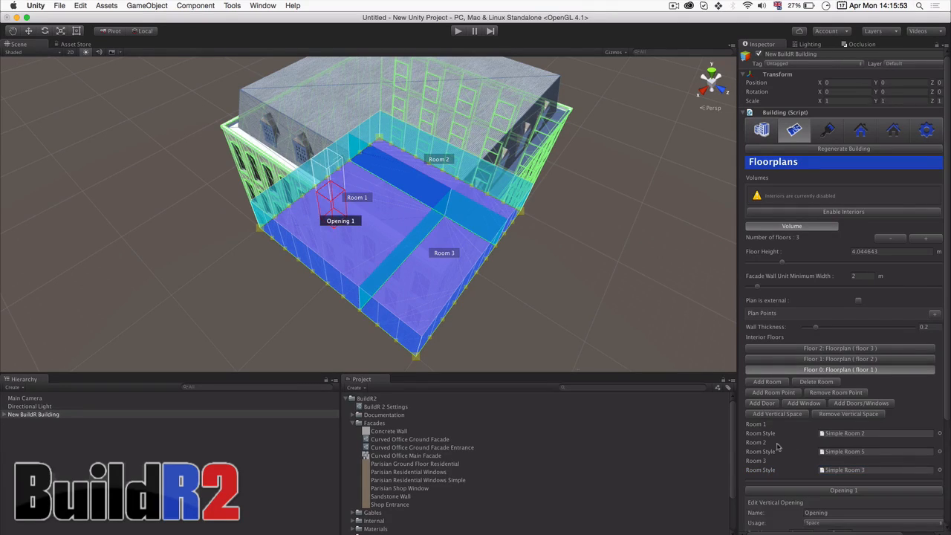
{"action": "scroll", "scroll_direction": "down", "scroll_amount": 3}
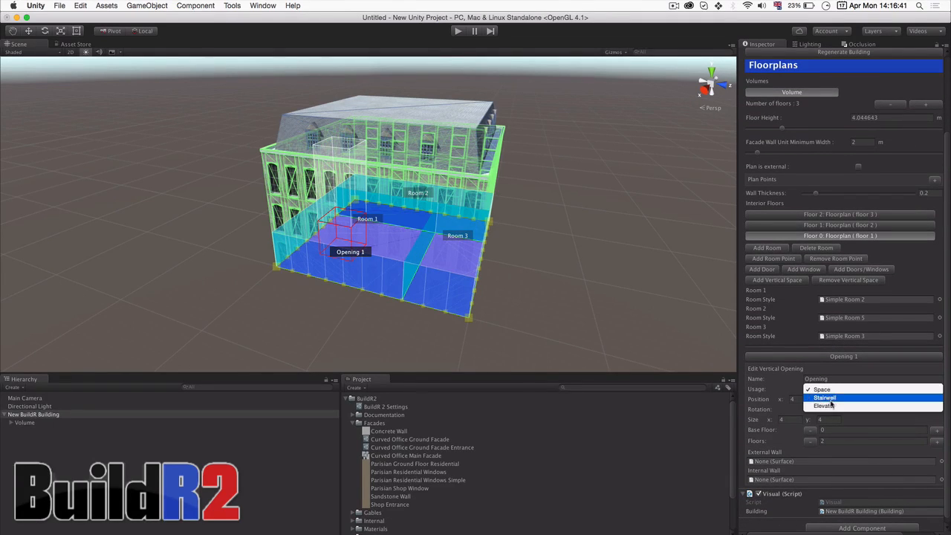
{"action": "left_click", "coordinate": [824, 399]}
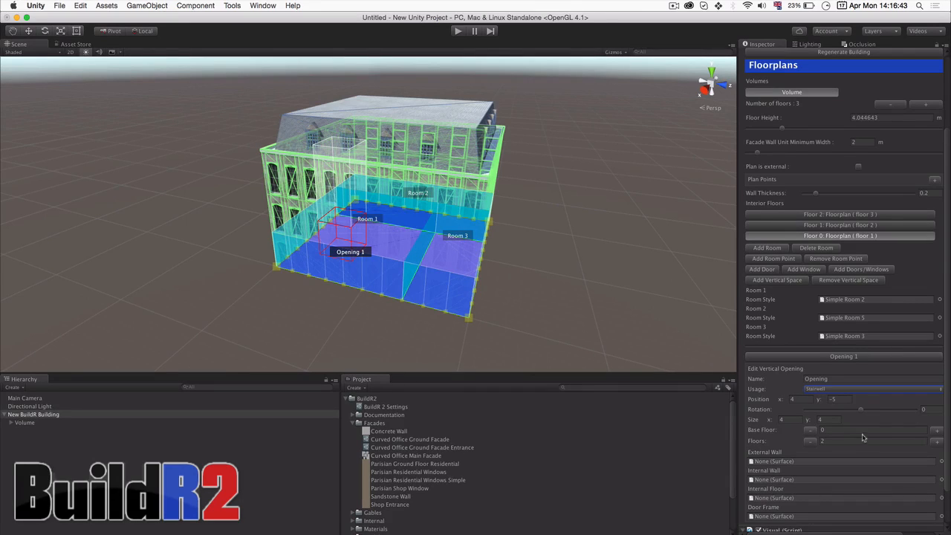